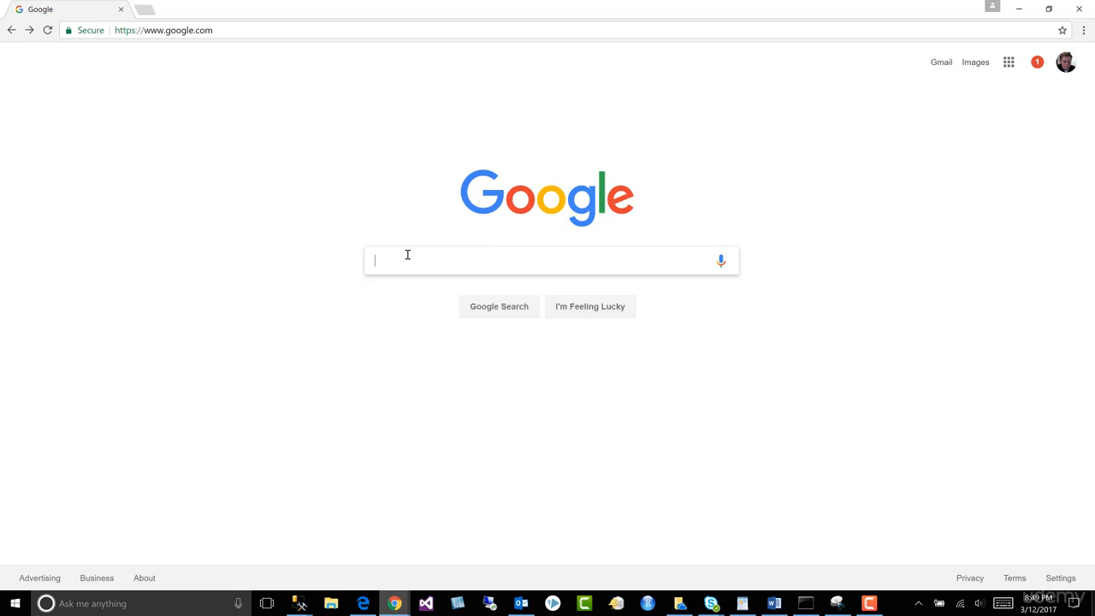
Search Google for 'python anaconda' to find the Anaconda download page
{"action": "type", "text": "python anaconda"}
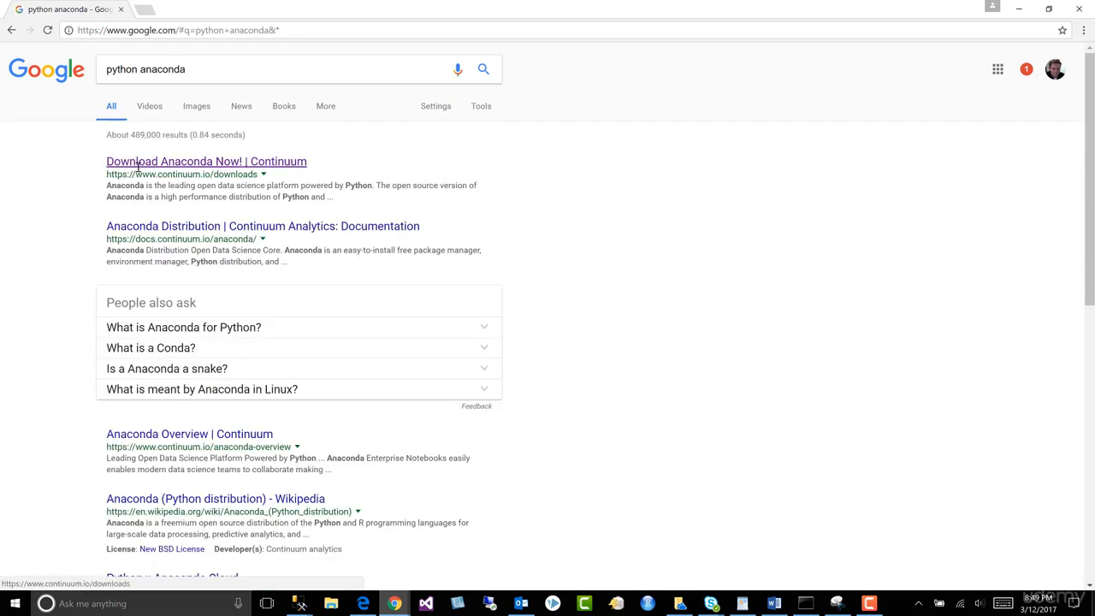
{"action": "mouse_move", "coordinate": [287, 166]}
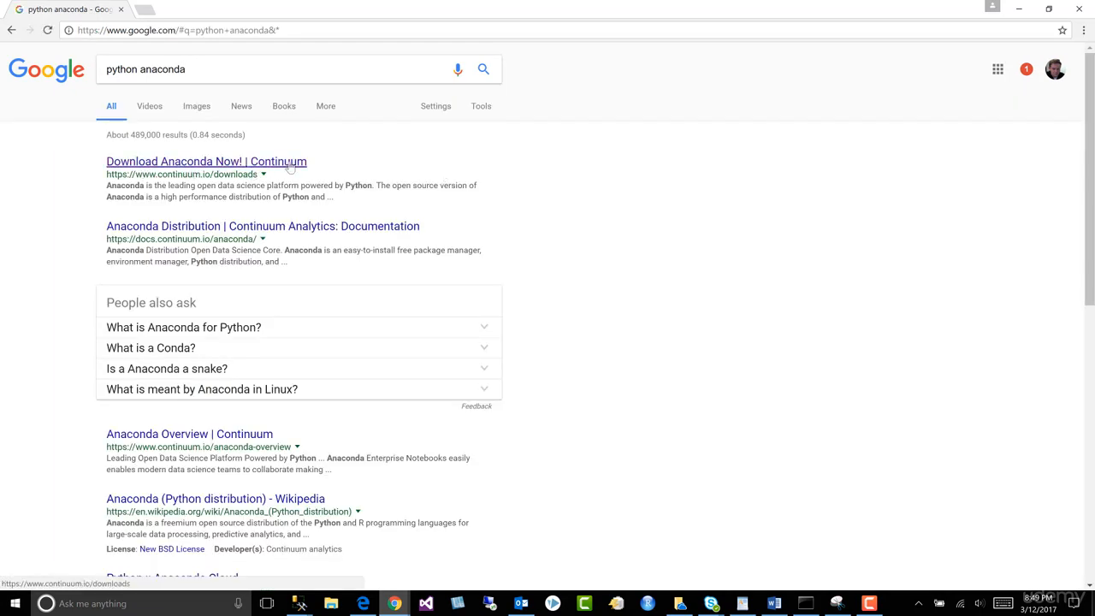
Review the Anaconda 4.3.1 installers, comparing the macOS list and the Windows Python 3.6 and 2.7 builds
{"action": "left_click", "coordinate": [206, 161]}
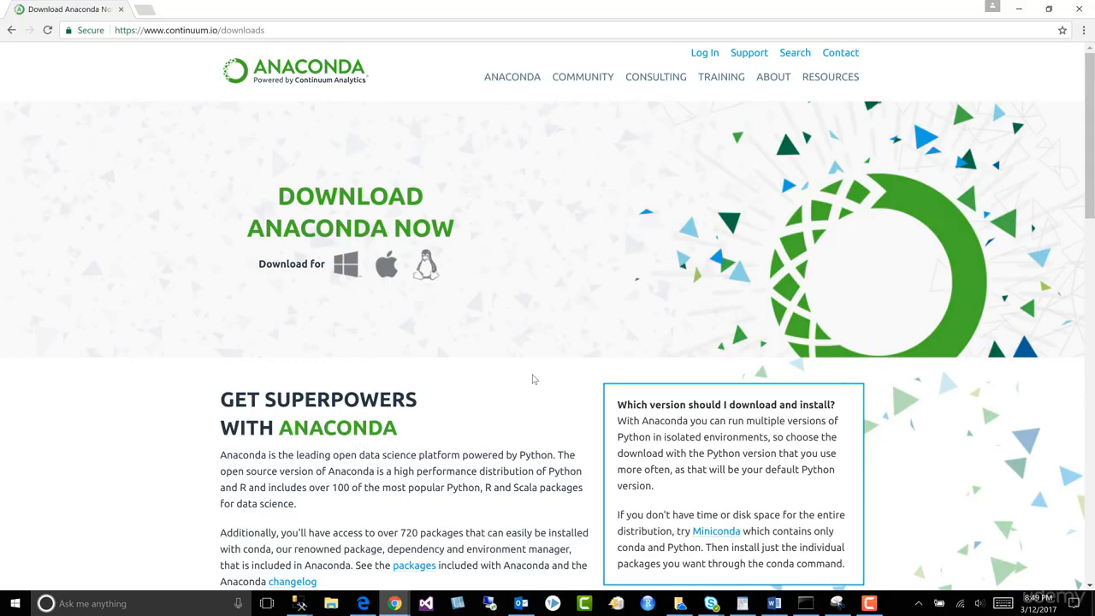
{"action": "scroll", "scroll_direction": "down", "scroll_amount": 3}
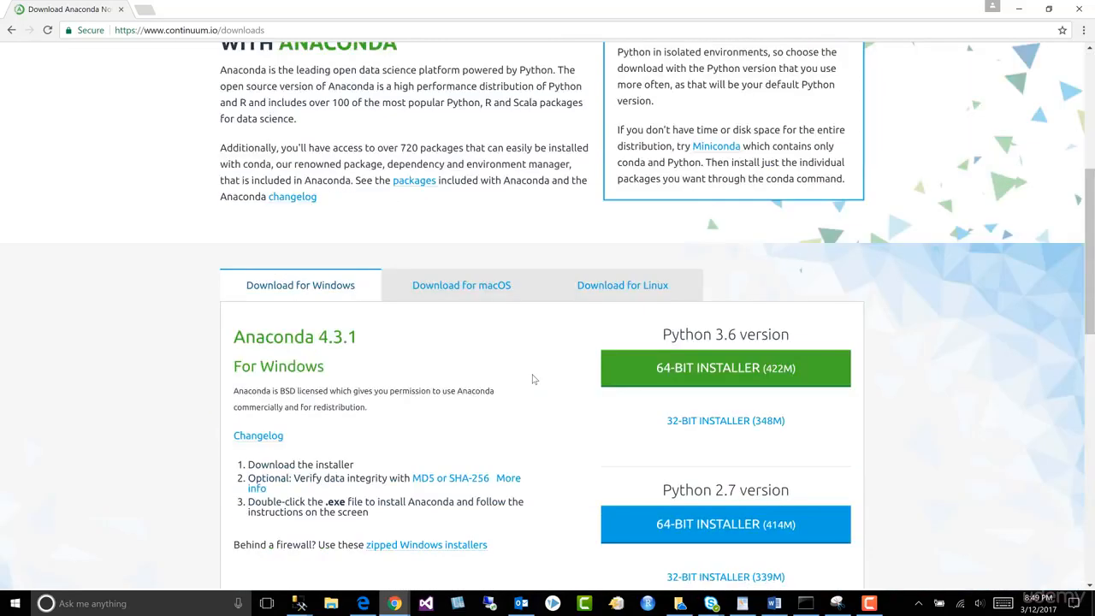
{"action": "scroll", "scroll_direction": "down", "scroll_amount": 3}
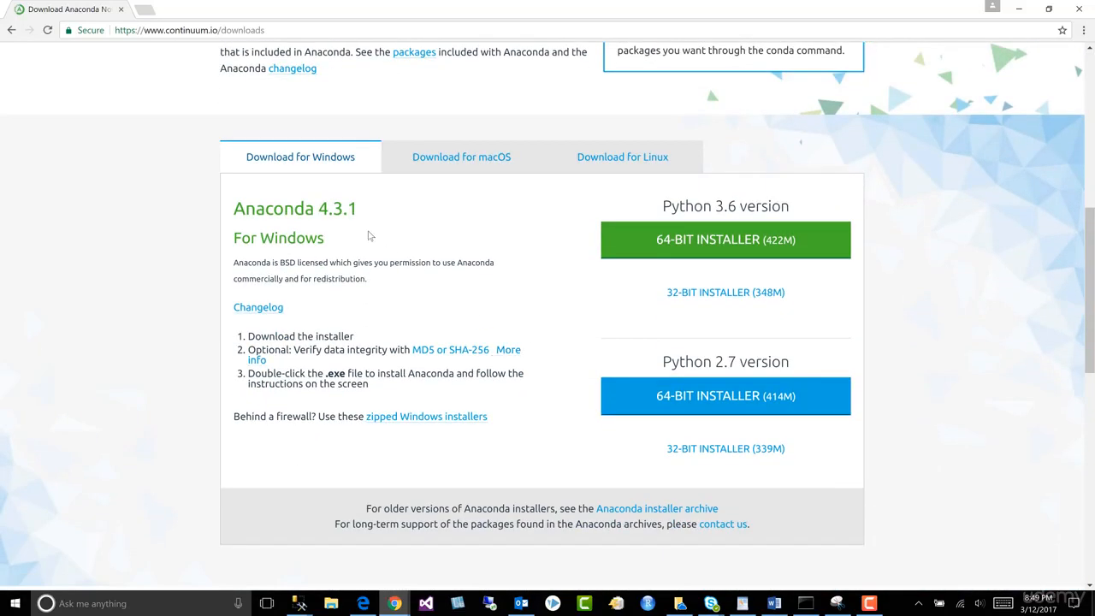
{"action": "mouse_move", "coordinate": [332, 219]}
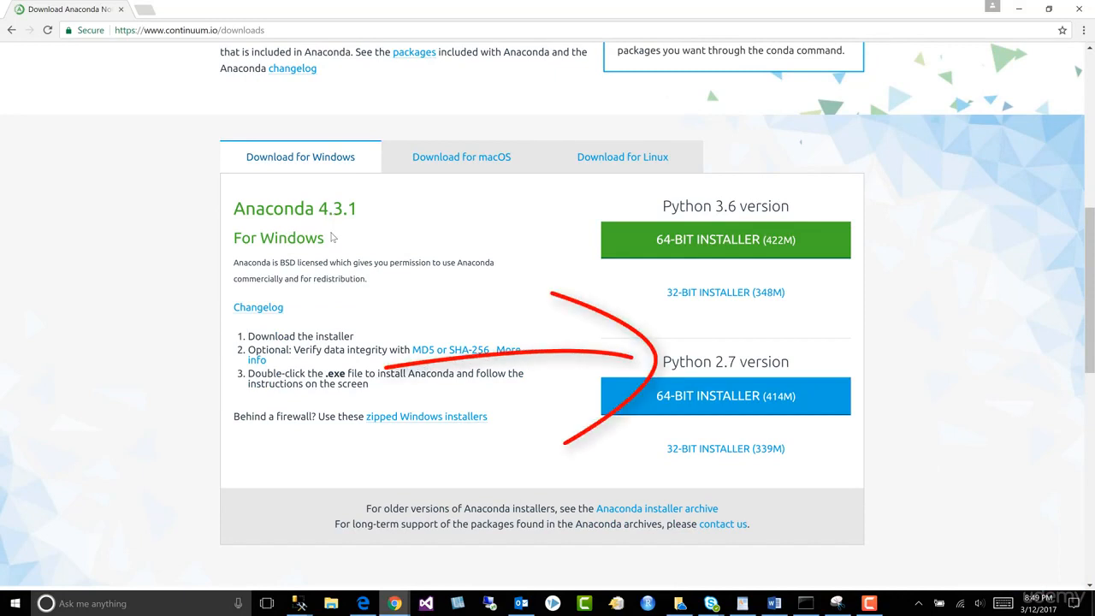
{"action": "mouse_move", "coordinate": [814, 208]}
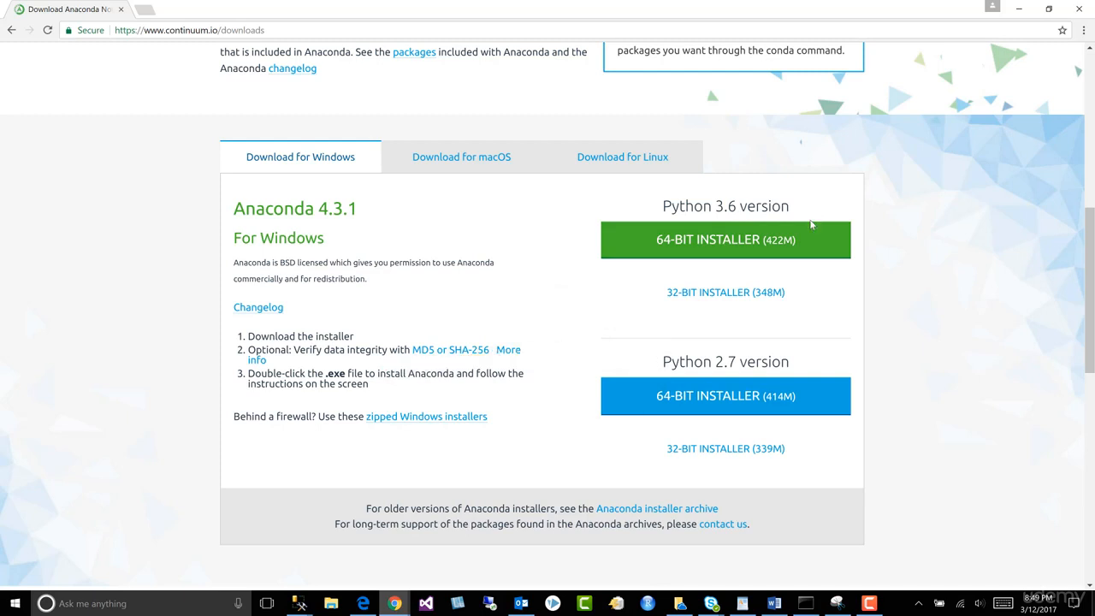
{"action": "mouse_move", "coordinate": [818, 365]}
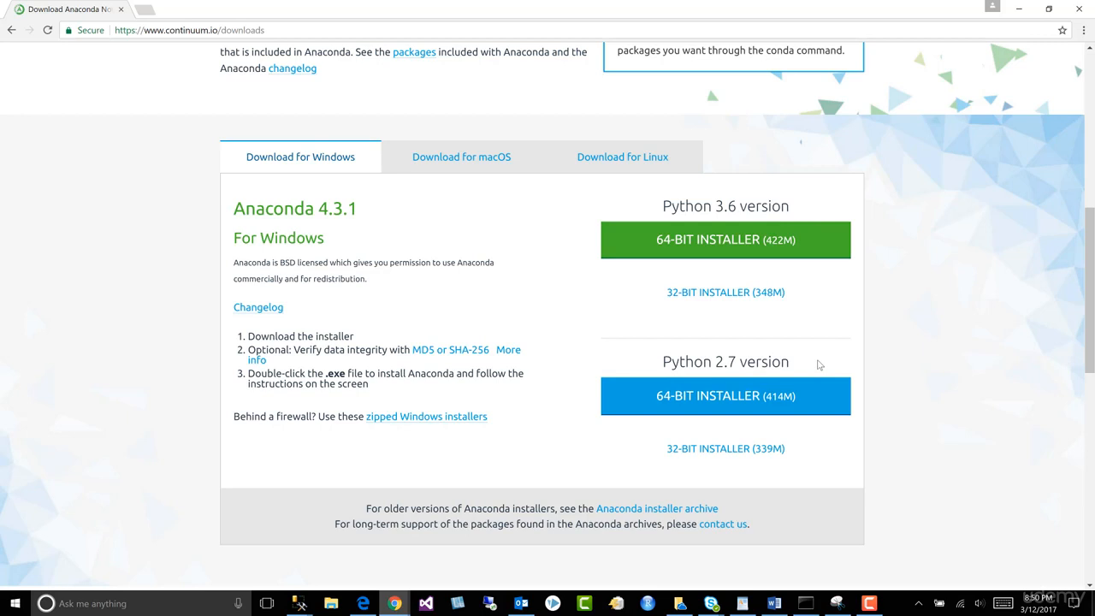
{"action": "mouse_move", "coordinate": [807, 370]}
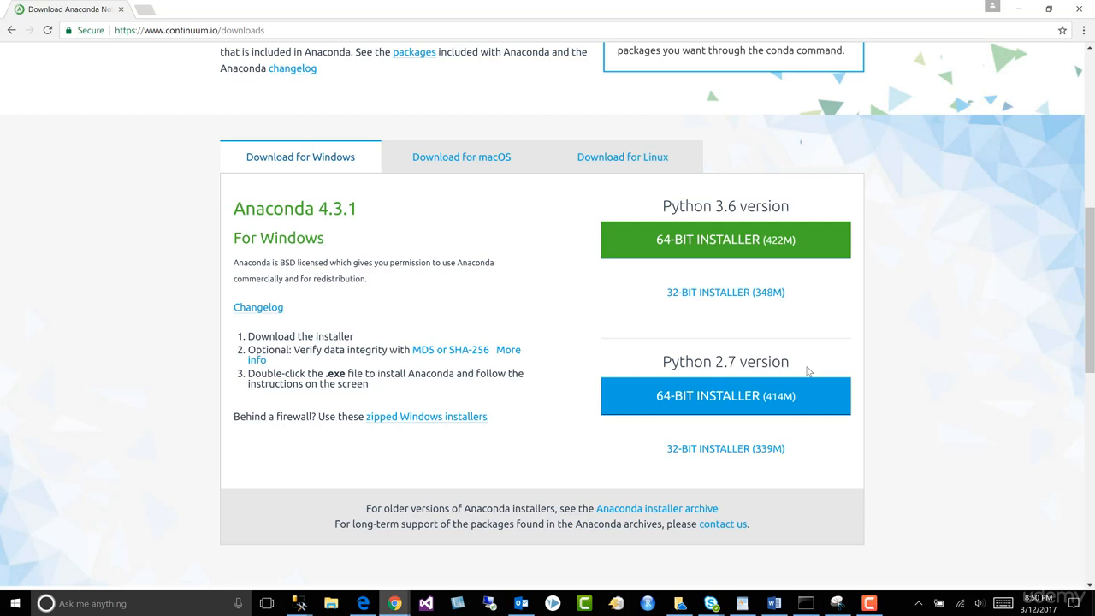
{"action": "mouse_move", "coordinate": [788, 366]}
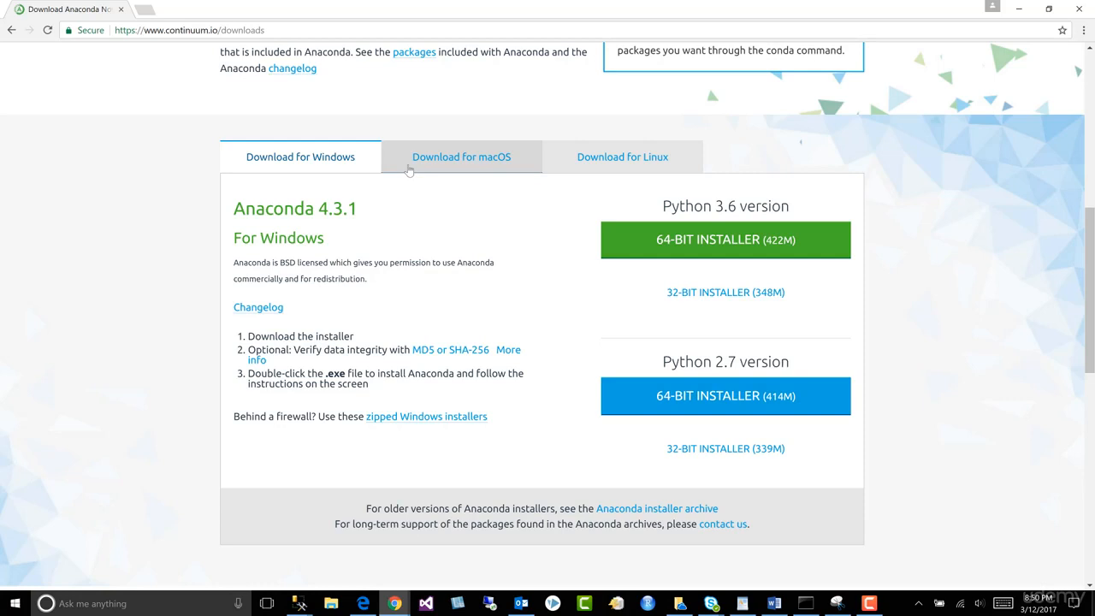
{"action": "left_click", "coordinate": [461, 158]}
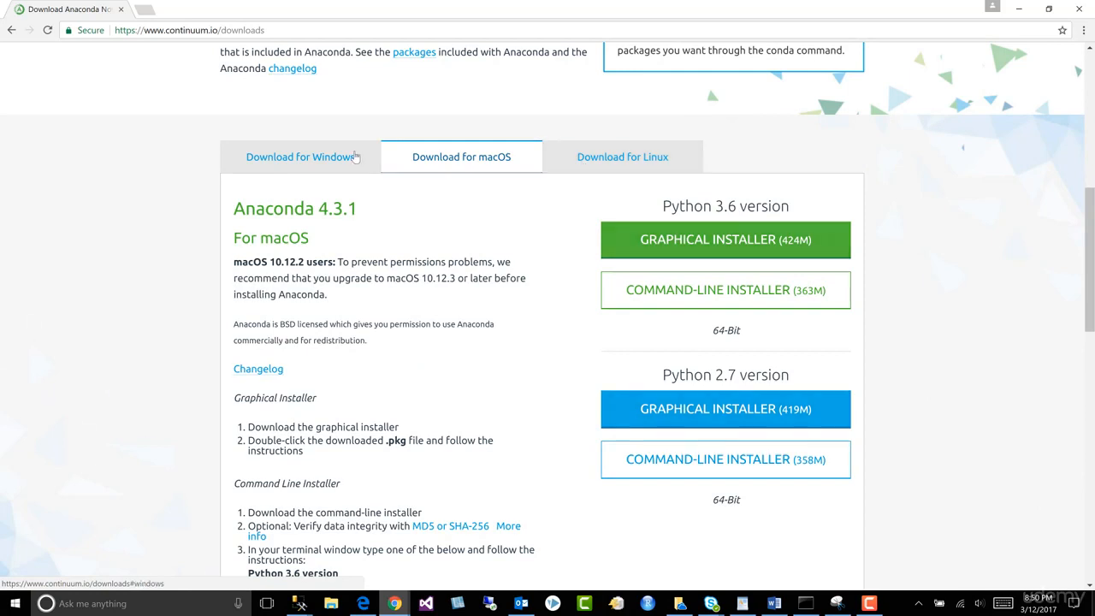
{"action": "left_click", "coordinate": [301, 158]}
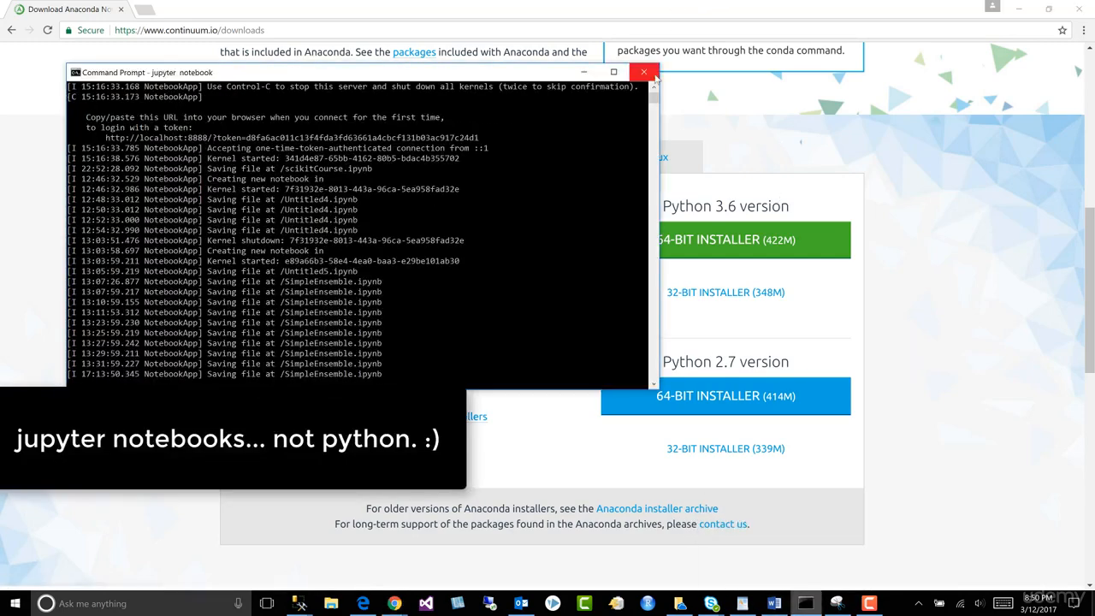
Close the old 'Command Prompt - jupyter notebook' window running the server
{"action": "left_click", "coordinate": [644, 72]}
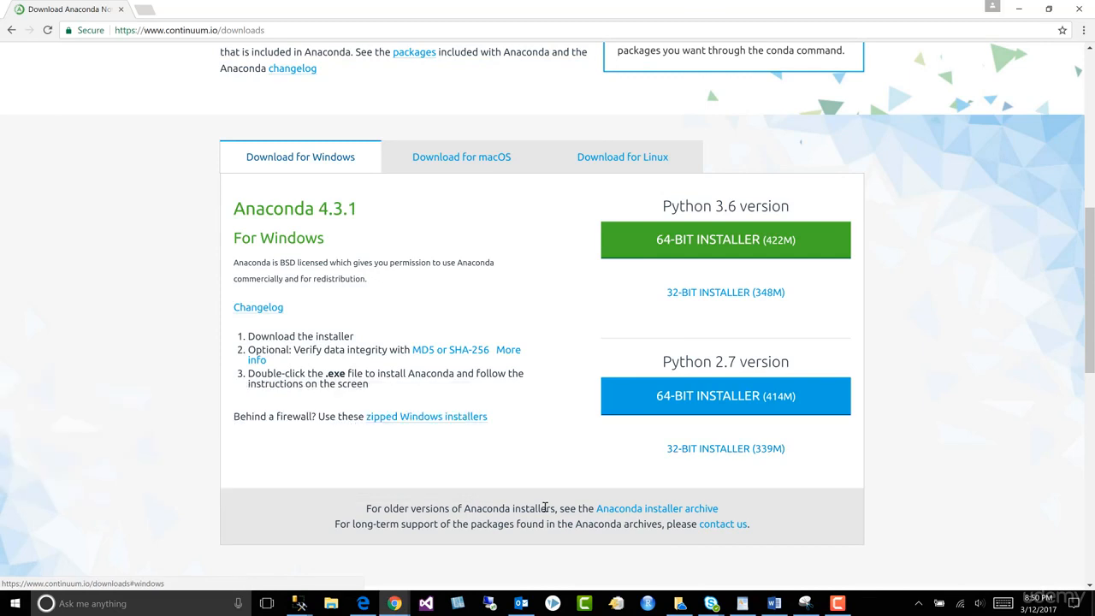
{"action": "mouse_move", "coordinate": [299, 602]}
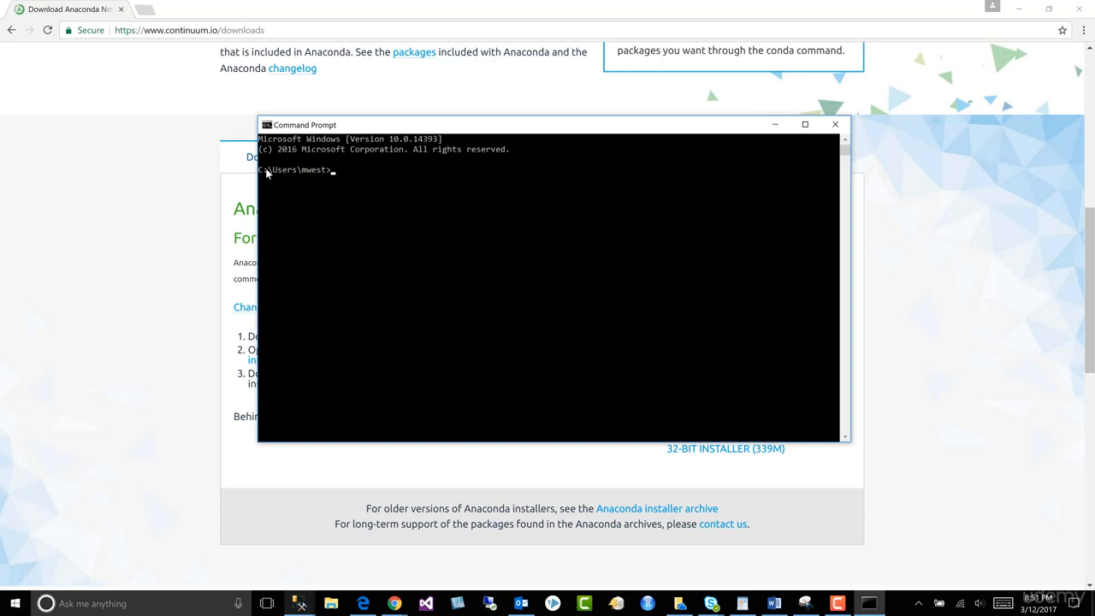
{"action": "mouse_move", "coordinate": [366, 180]}
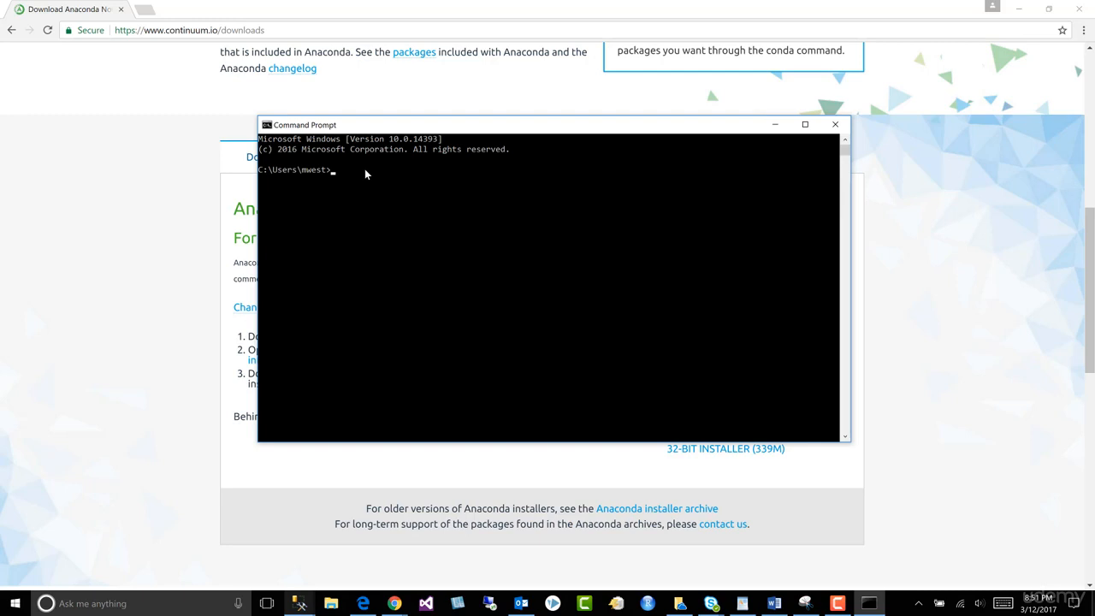
Enter 'jupyter notebook' at the fresh Command Prompt to launch the server
{"action": "type", "text": "jupyter no"}
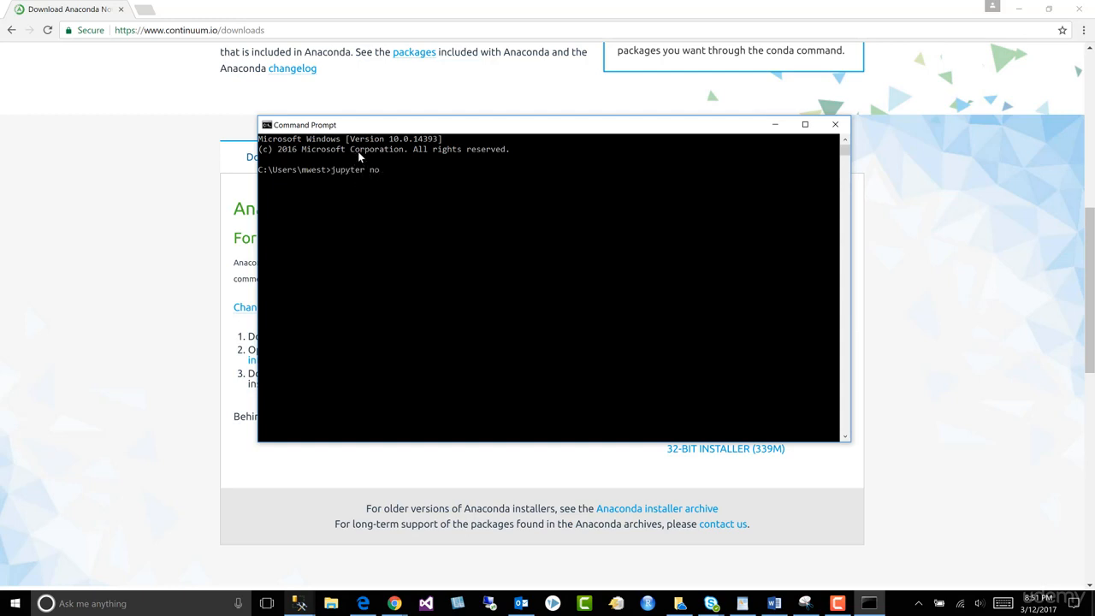
{"action": "type", "text": "tebook"}
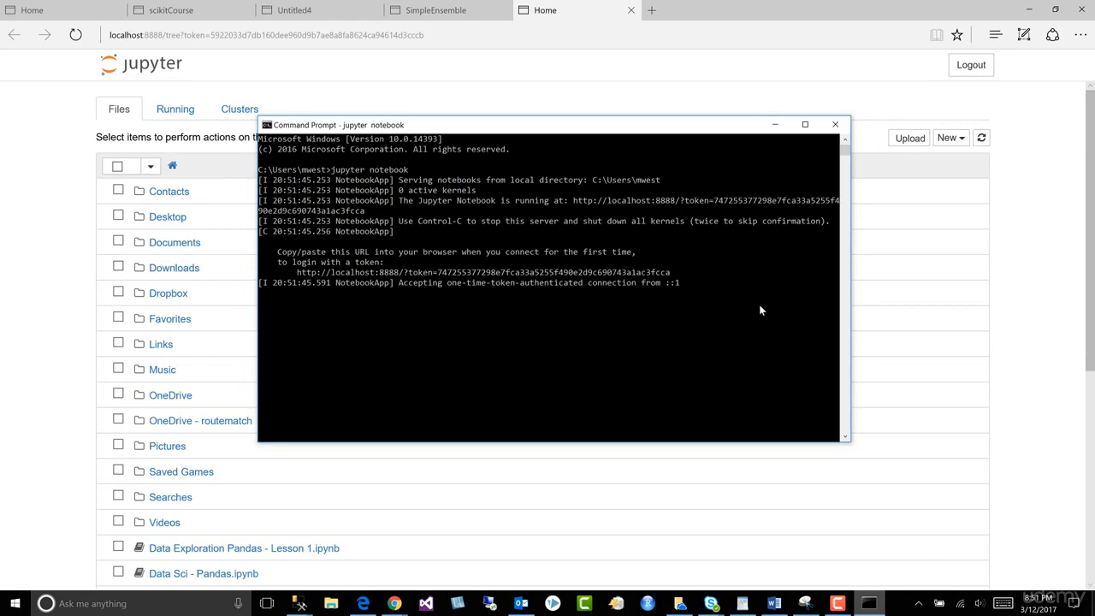
{"action": "mouse_move", "coordinate": [763, 325]}
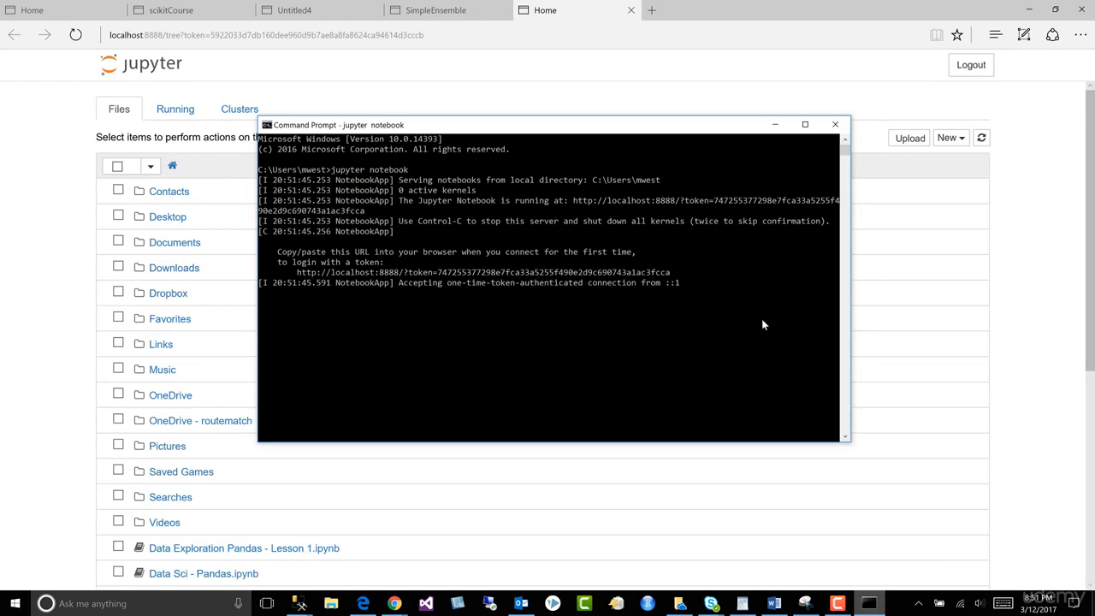
{"action": "mouse_move", "coordinate": [749, 292]}
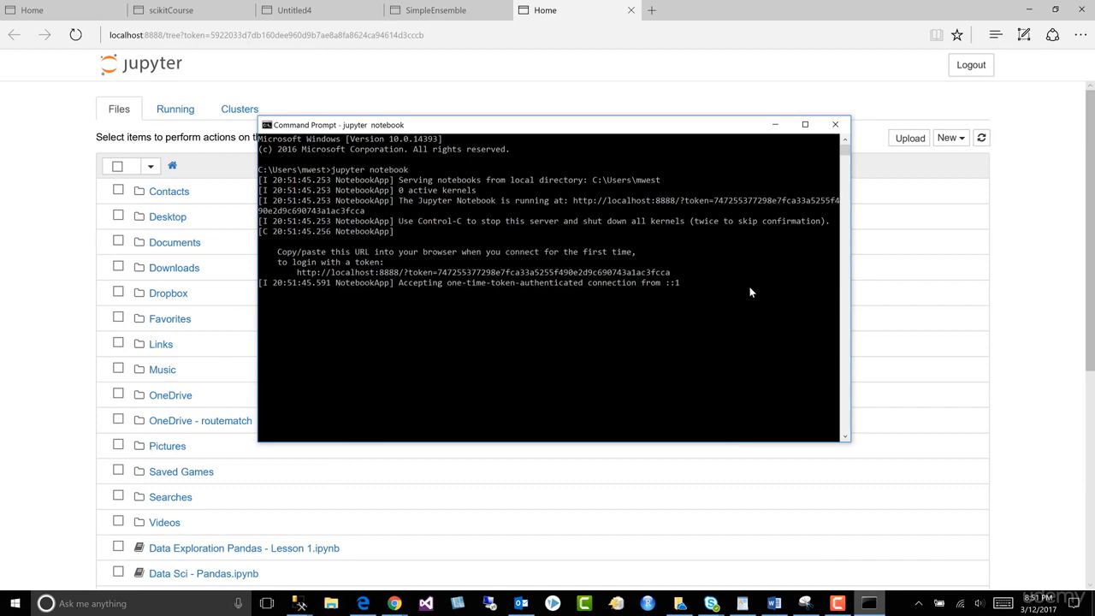
{"action": "mouse_move", "coordinate": [722, 296]}
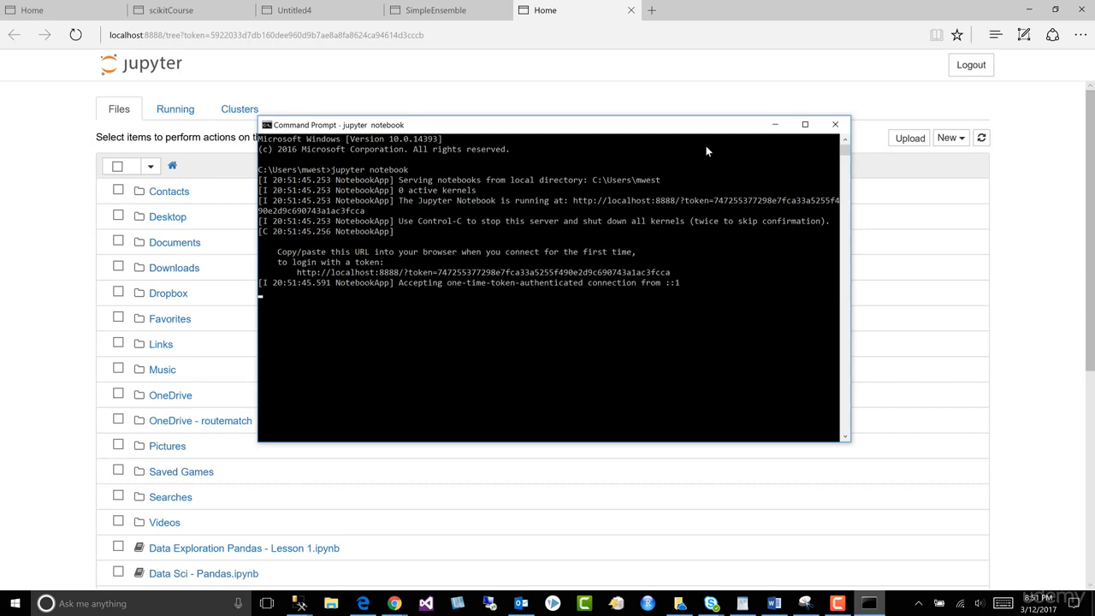
{"action": "mouse_move", "coordinate": [168, 270]}
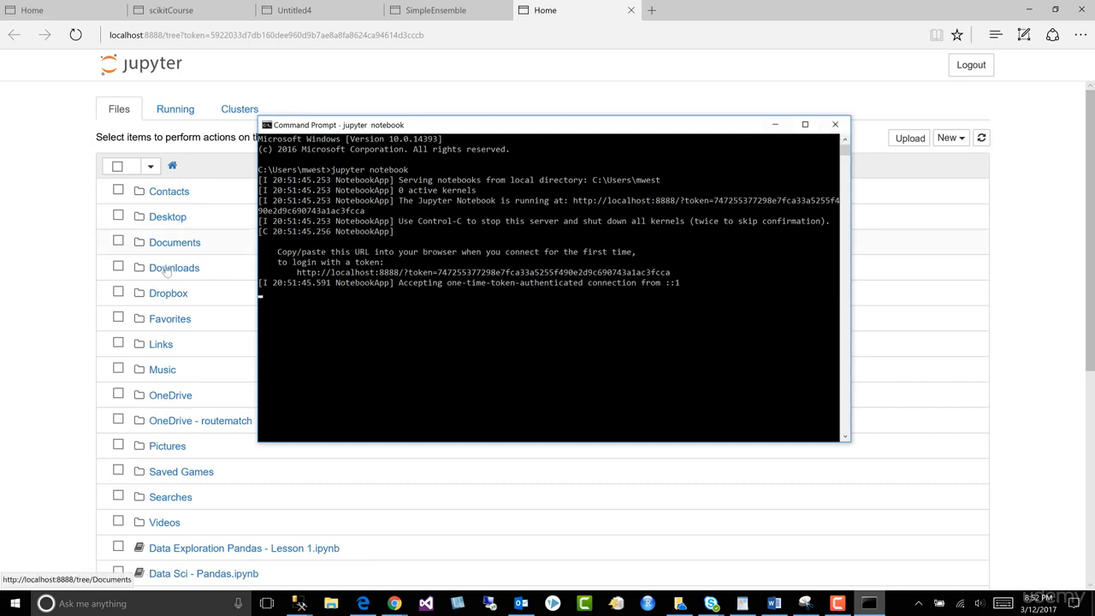
{"action": "mouse_move", "coordinate": [109, 274]}
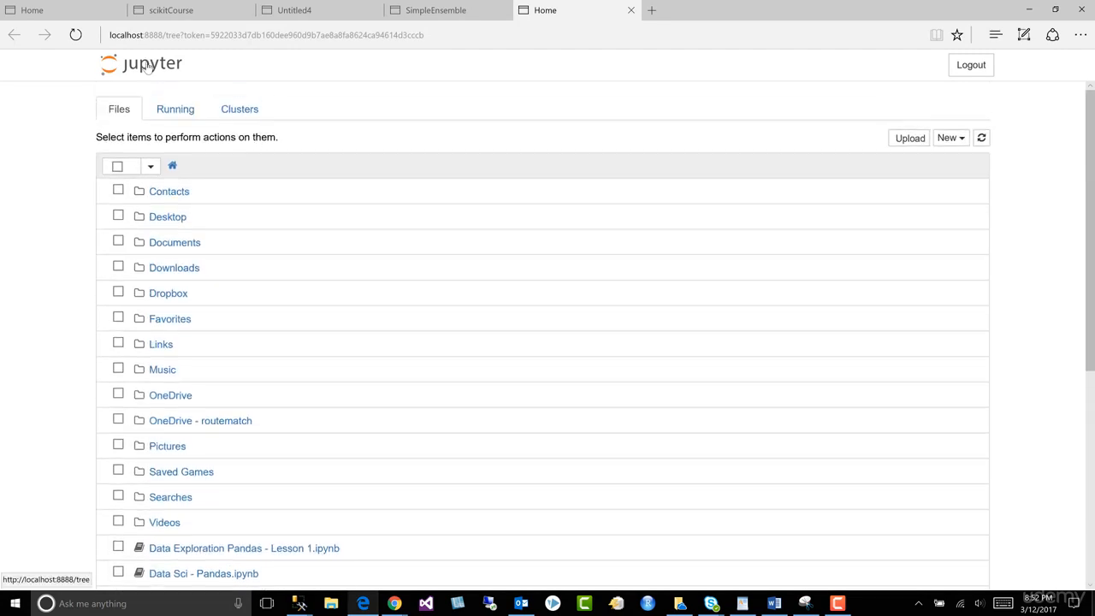
{"action": "mouse_move", "coordinate": [587, 267]}
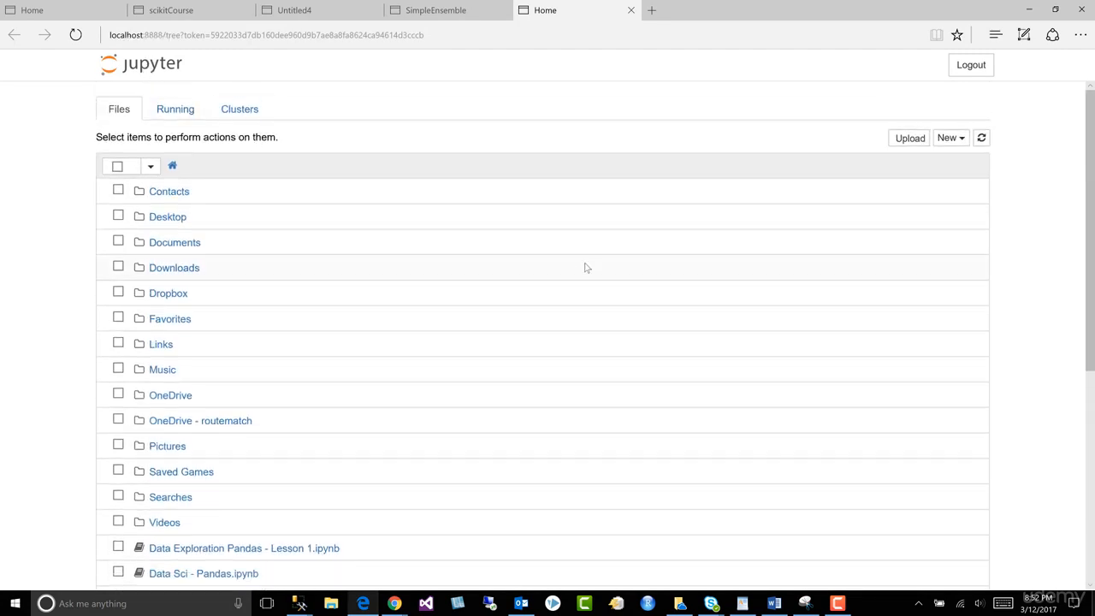
{"action": "mouse_move", "coordinate": [513, 230]}
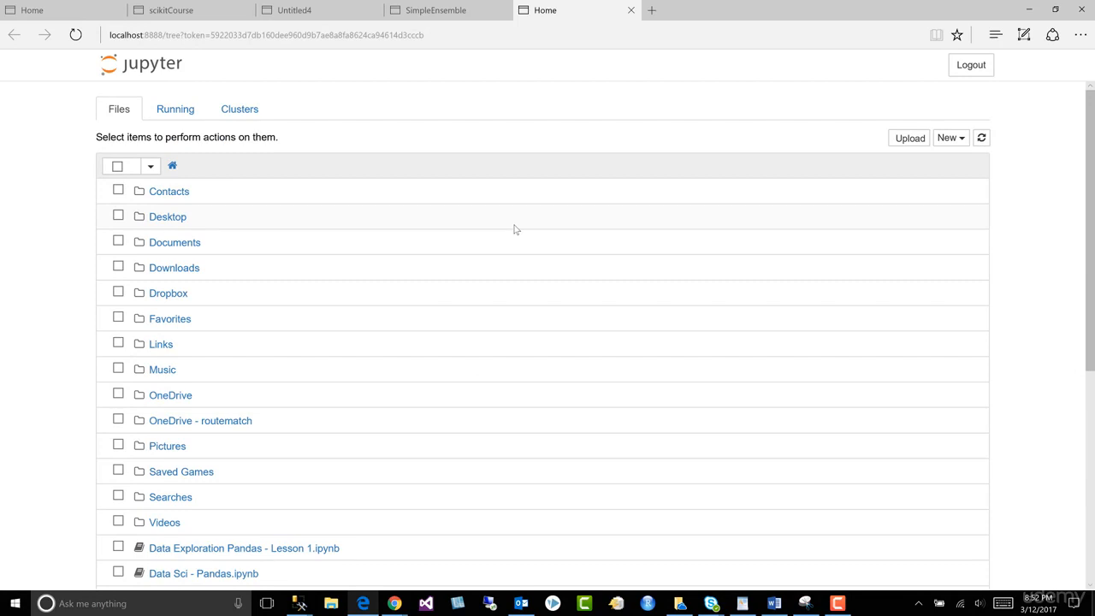
{"action": "mouse_move", "coordinate": [835, 465]}
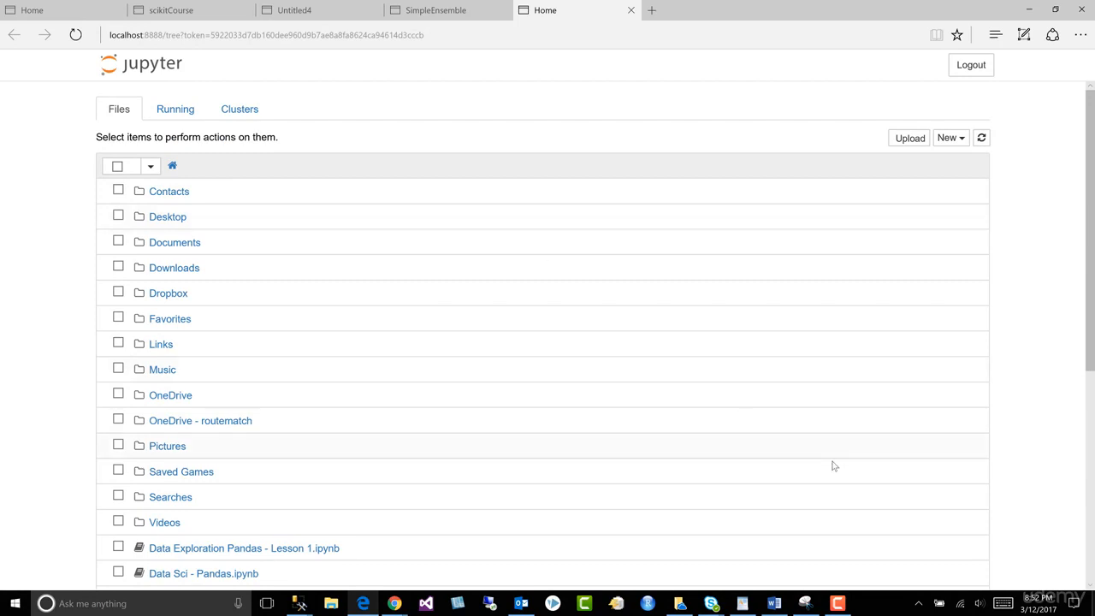
{"action": "mouse_move", "coordinate": [722, 521]}
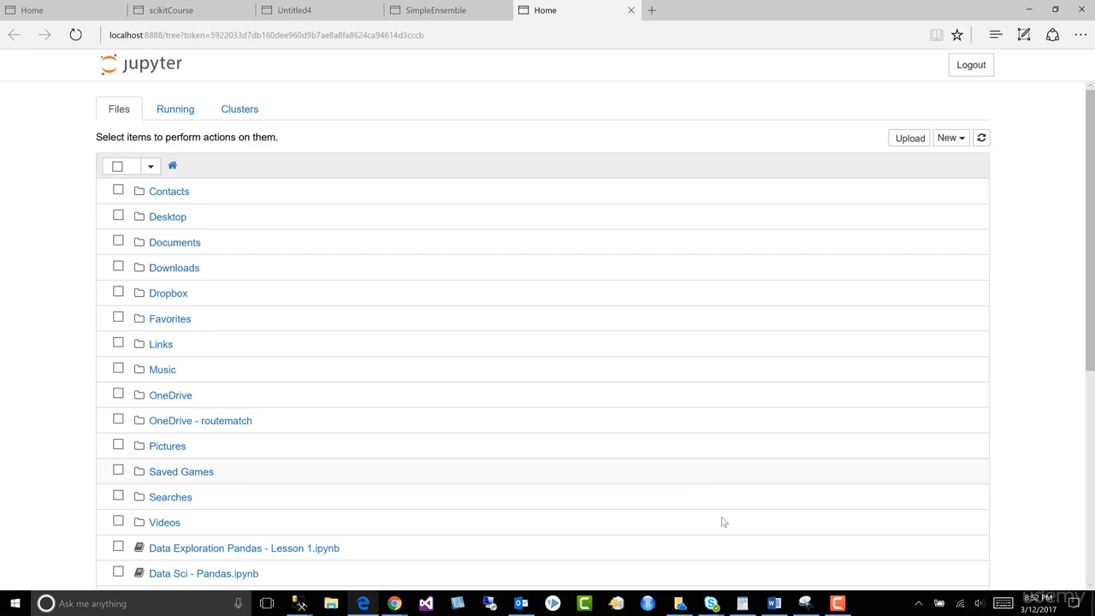
{"action": "mouse_move", "coordinate": [705, 332]}
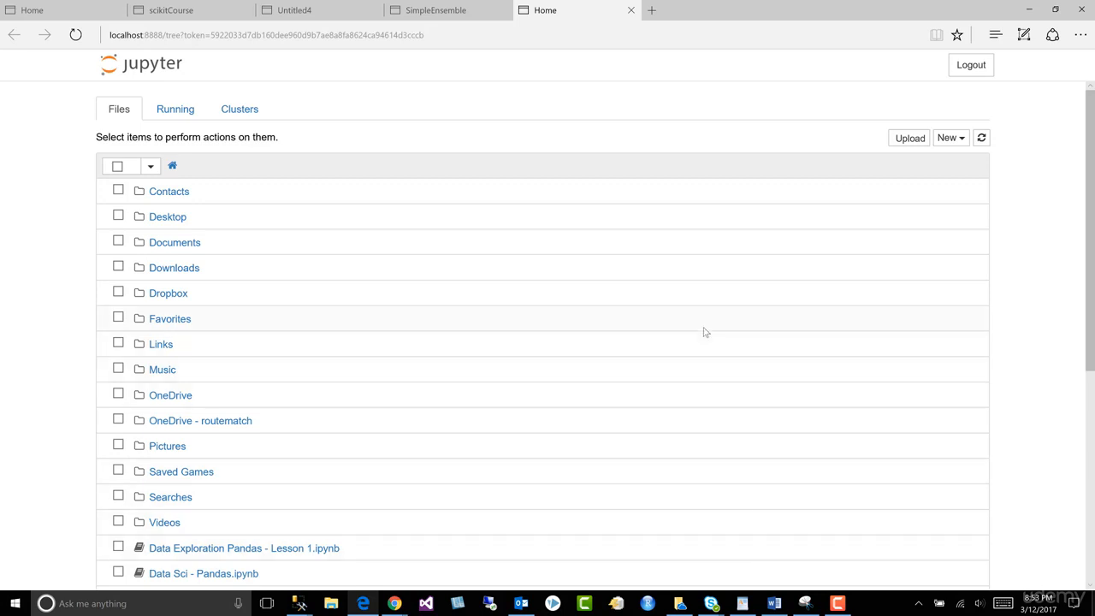
{"action": "mouse_move", "coordinate": [607, 214]}
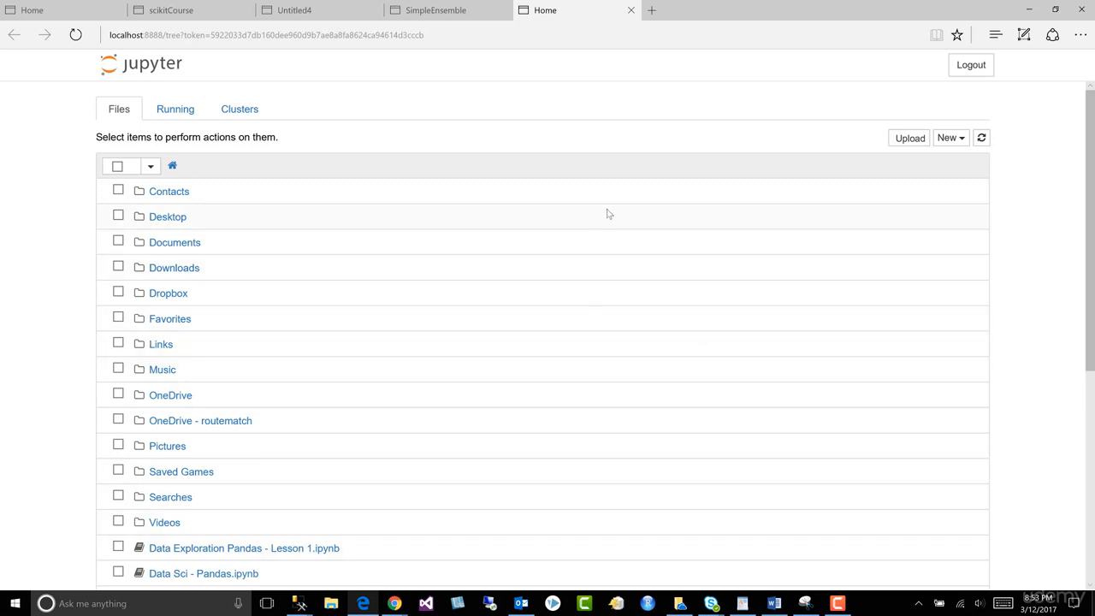
{"action": "mouse_move", "coordinate": [907, 182]}
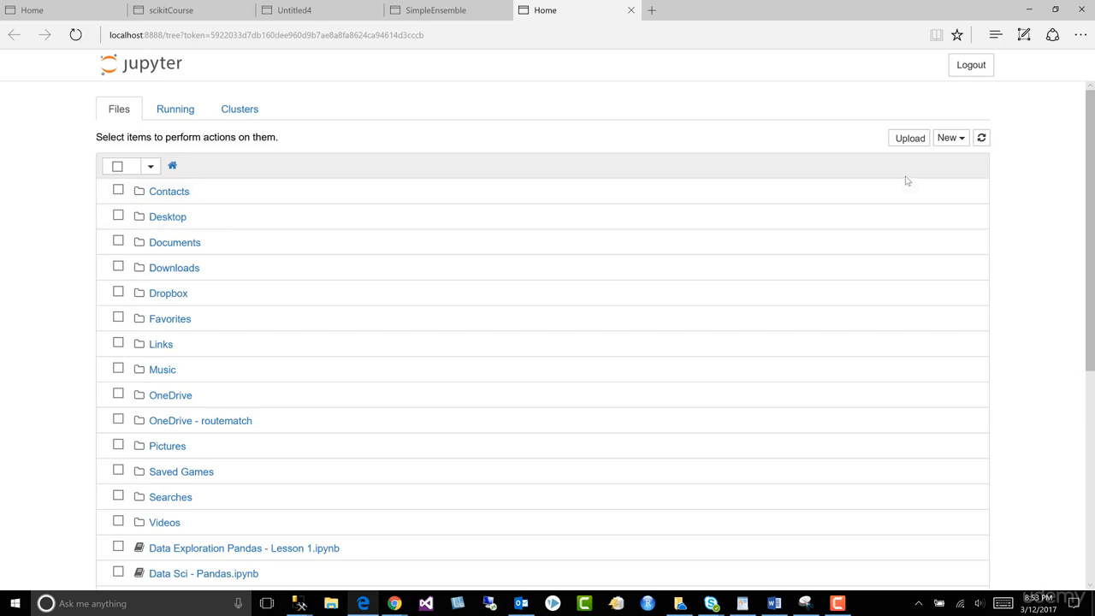
{"action": "left_click", "coordinate": [949, 137]}
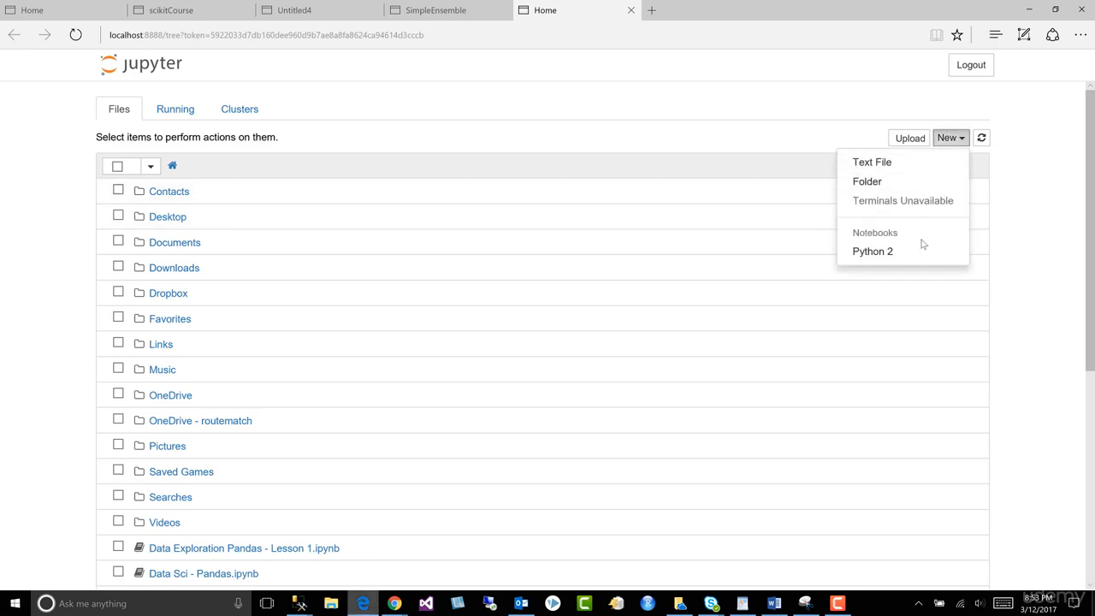
{"action": "mouse_move", "coordinate": [872, 250]}
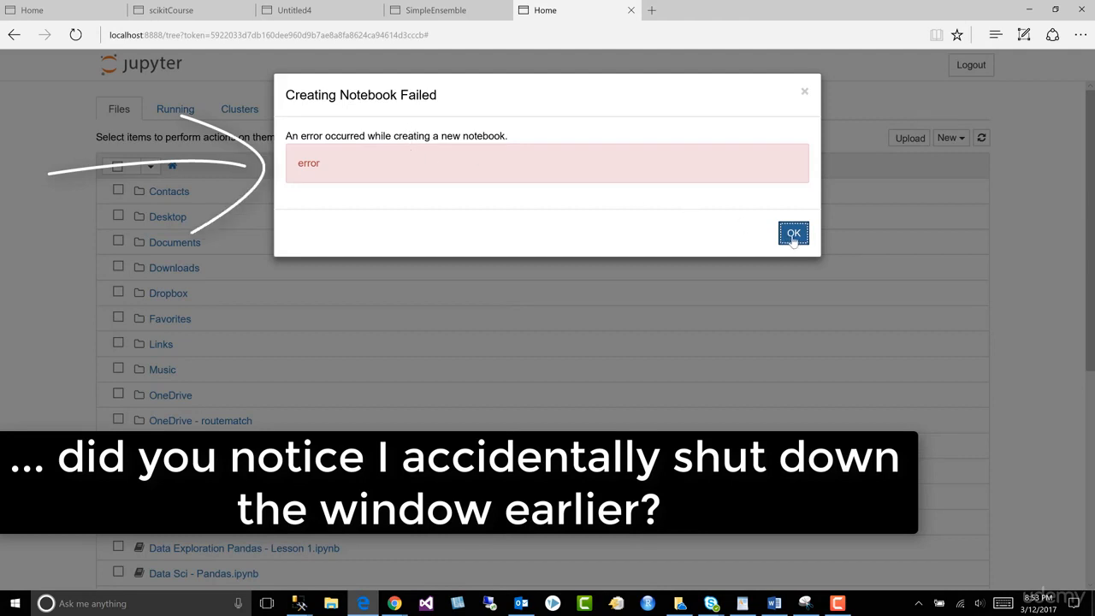
{"action": "left_click", "coordinate": [794, 233]}
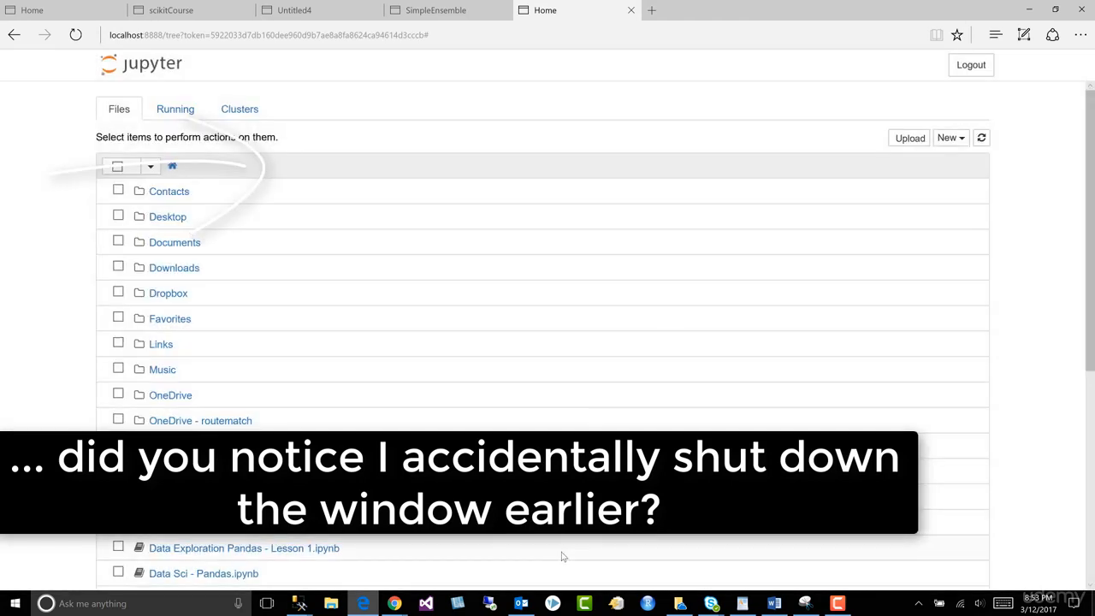
{"action": "left_click", "coordinate": [92, 602]}
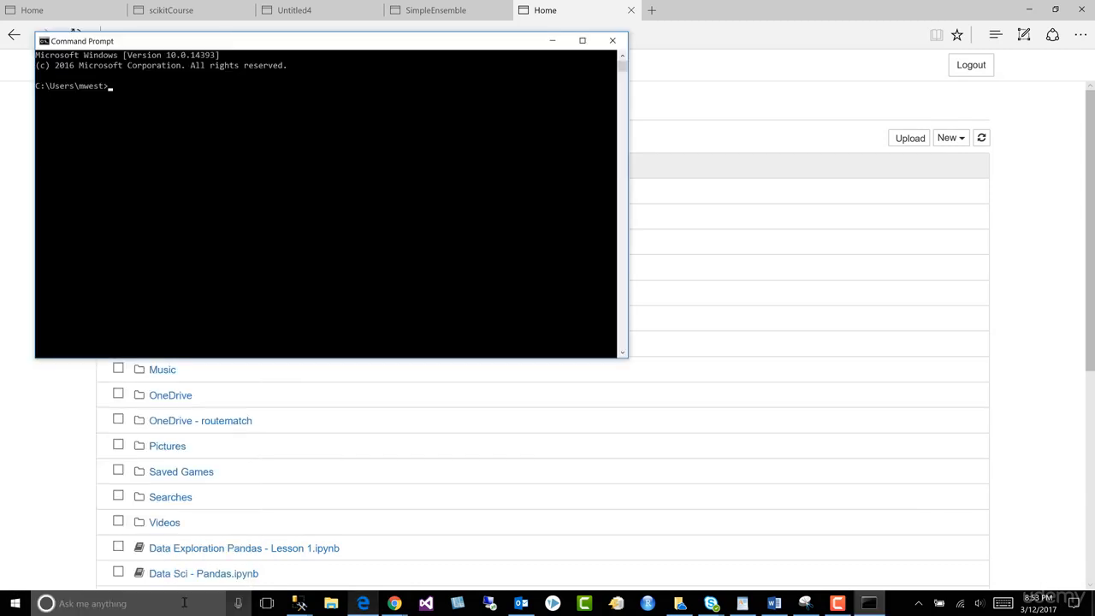
Correct the mistyped start and enter 'jupyter notebook' to relaunch the server
{"action": "type", "text": "py"}
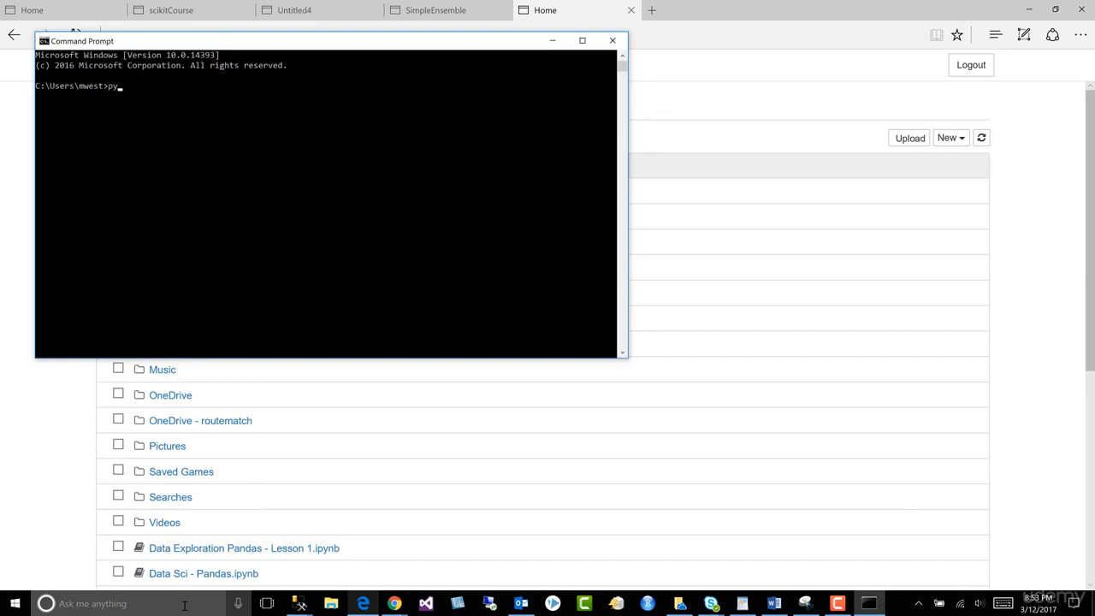
{"action": "key", "text": "Backspace"}
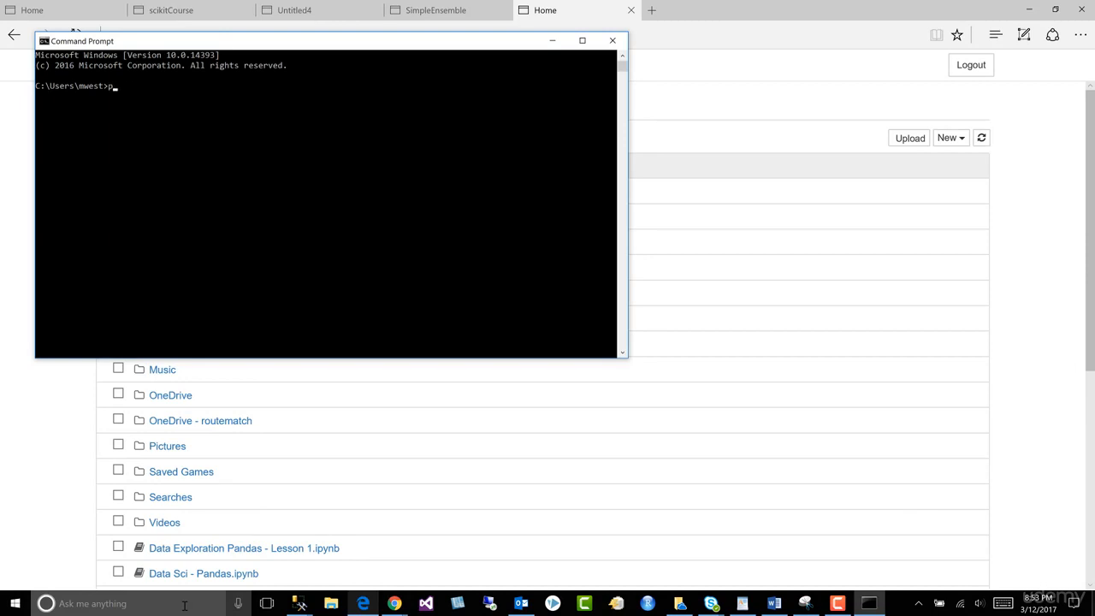
{"action": "type", "text": "jup"}
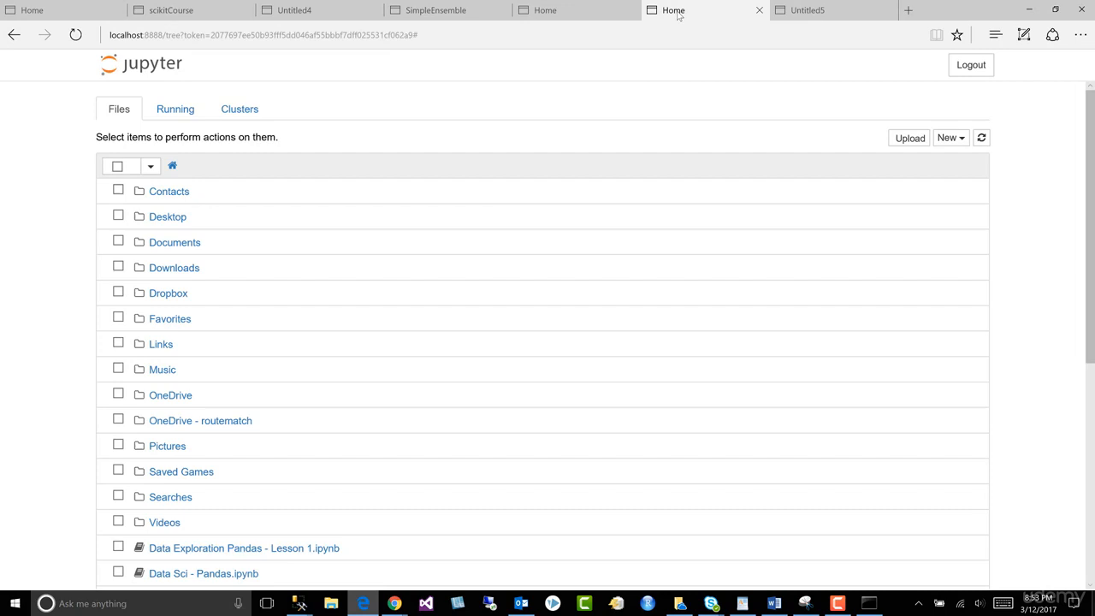
Switch to the Untitled5 Python 2 notebook and focus its first empty code cell
{"action": "left_click", "coordinate": [808, 10]}
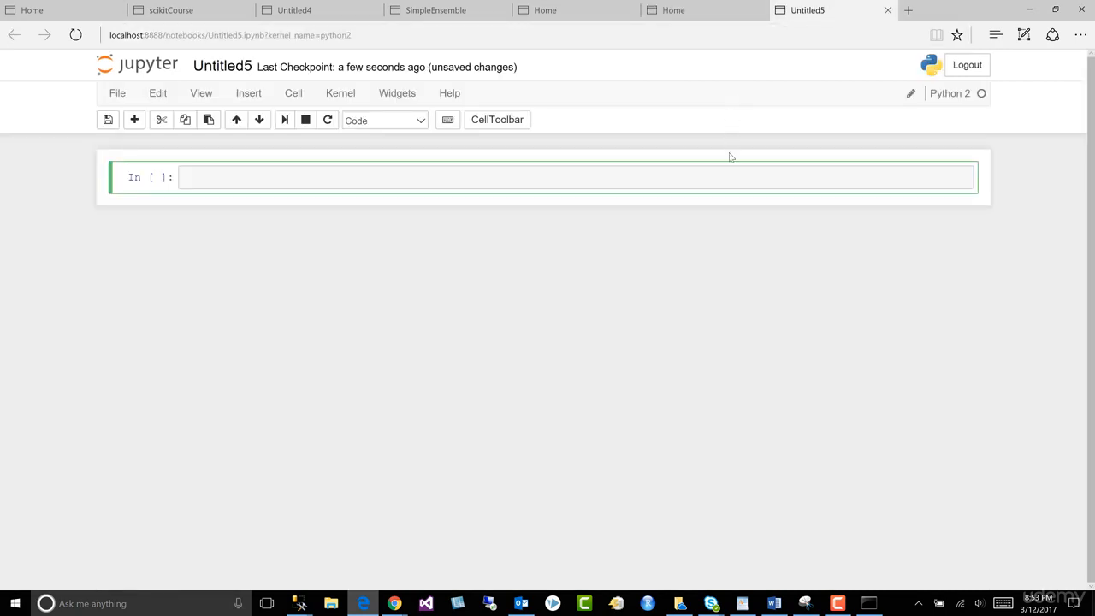
{"action": "mouse_move", "coordinate": [644, 222]}
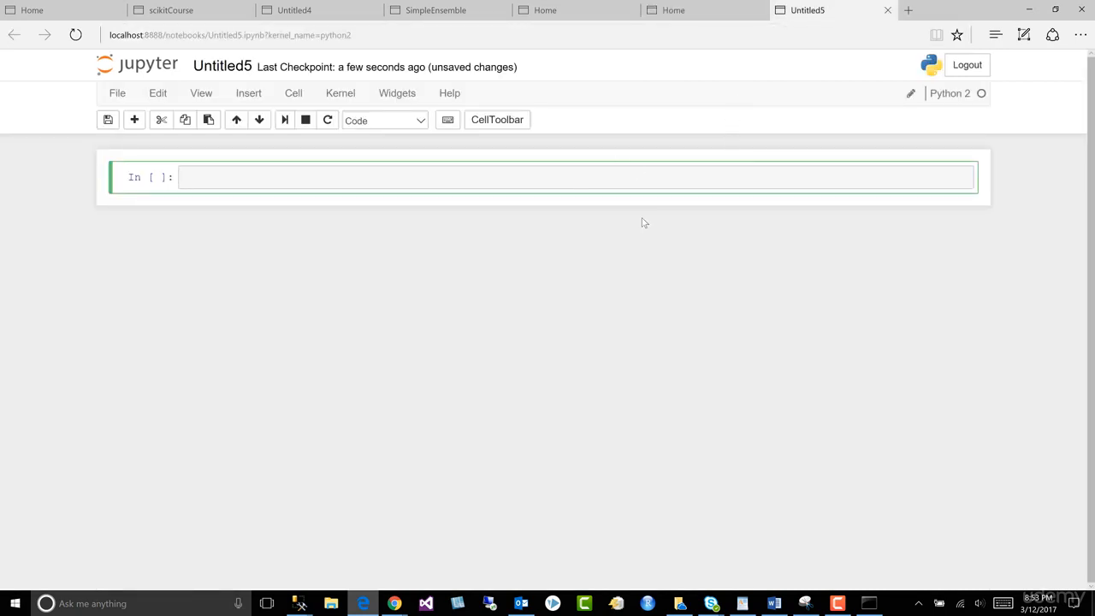
{"action": "left_click", "coordinate": [526, 176]}
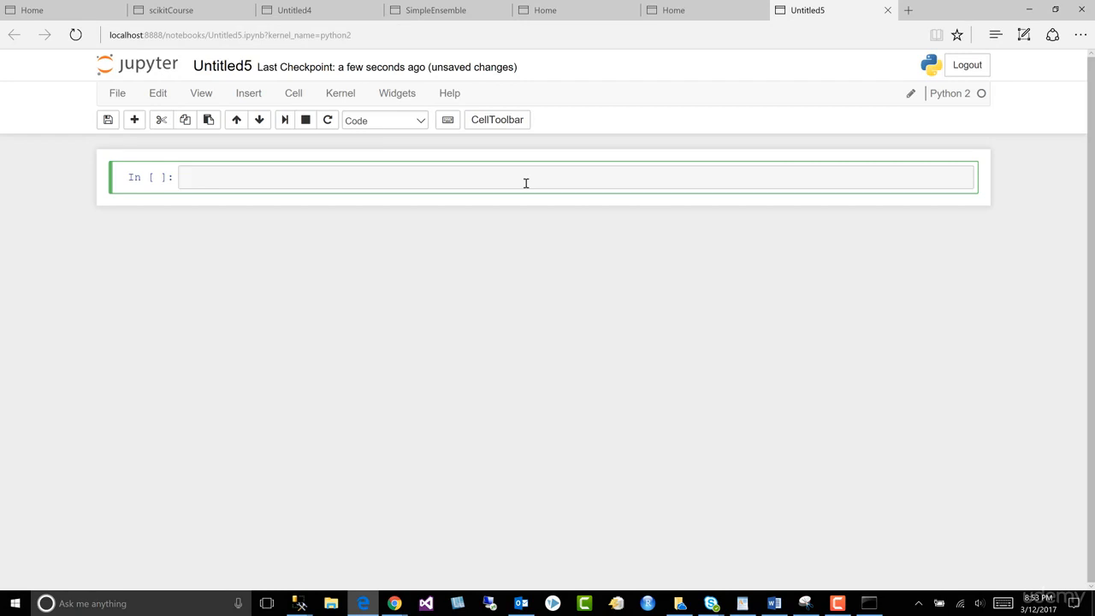